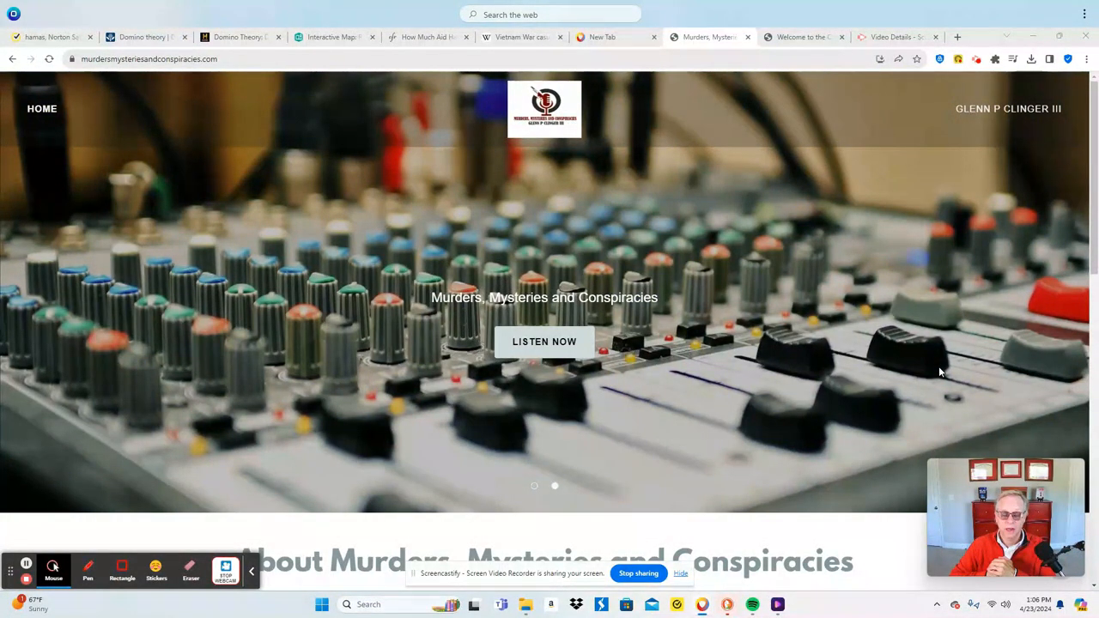
Step: Switch between tabs and land on the Britannica domino theory article
left_click(708, 38)
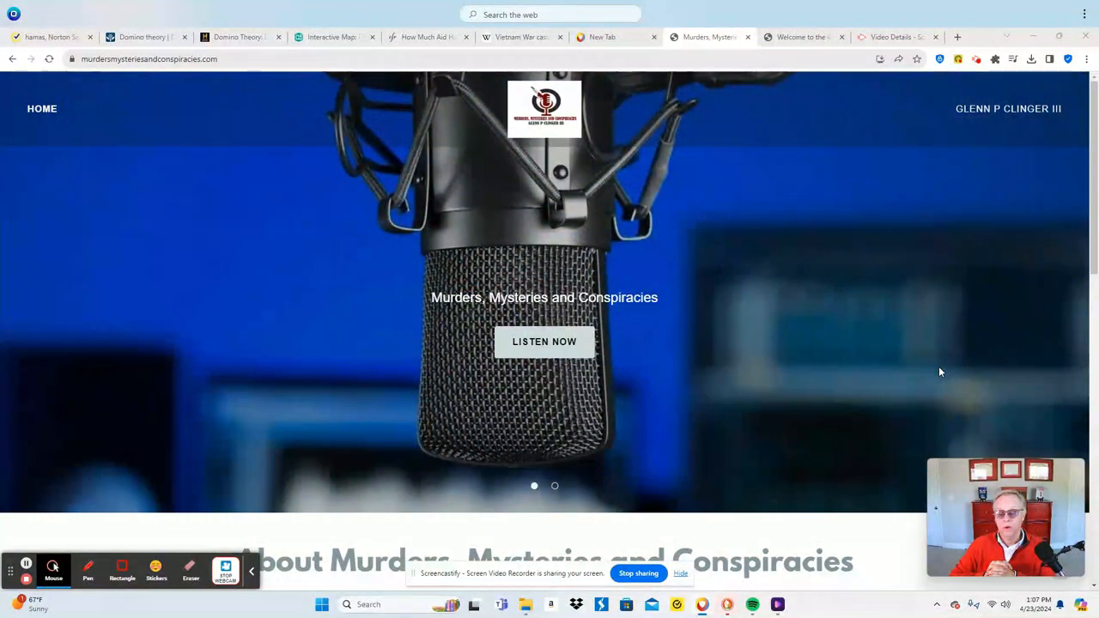
left_click(707, 37)
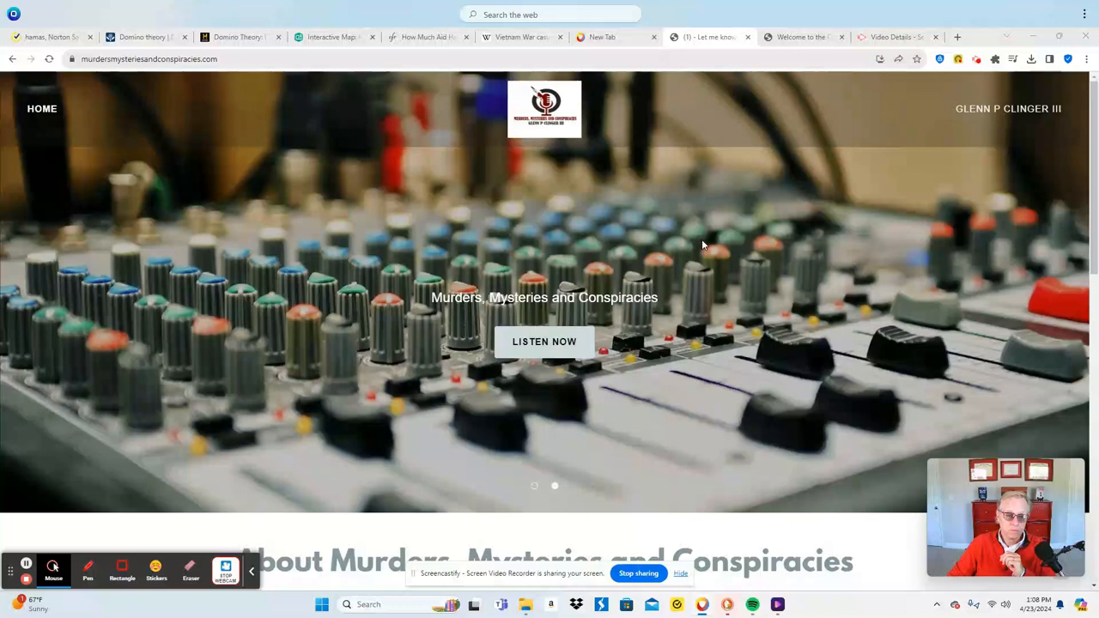
left_click(141, 38)
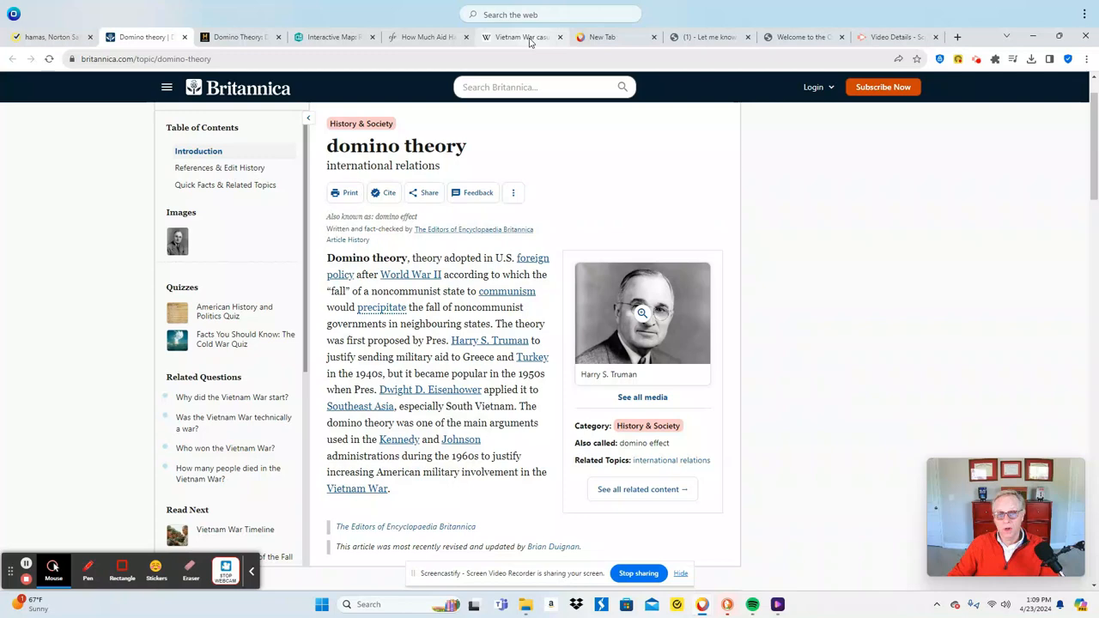
Step: Switch to the Wikipedia Vietnam War casualties tab
left_click(515, 38)
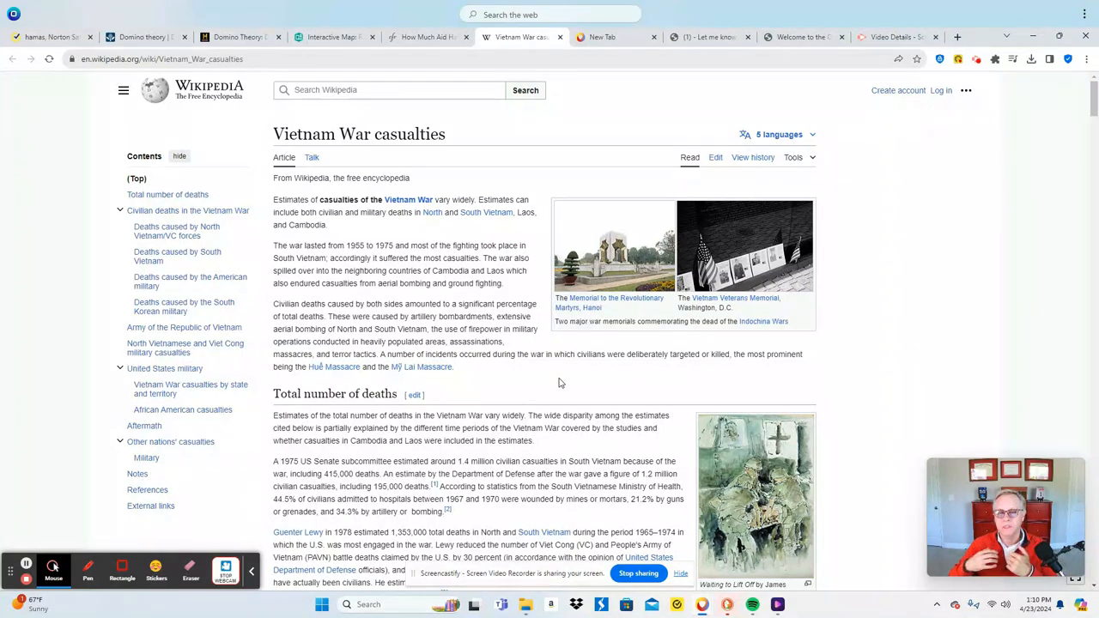
Step: Switch to the CFR 'How Much Aid Has the U.S. Sent Ukraine' tab
left_click(707, 38)
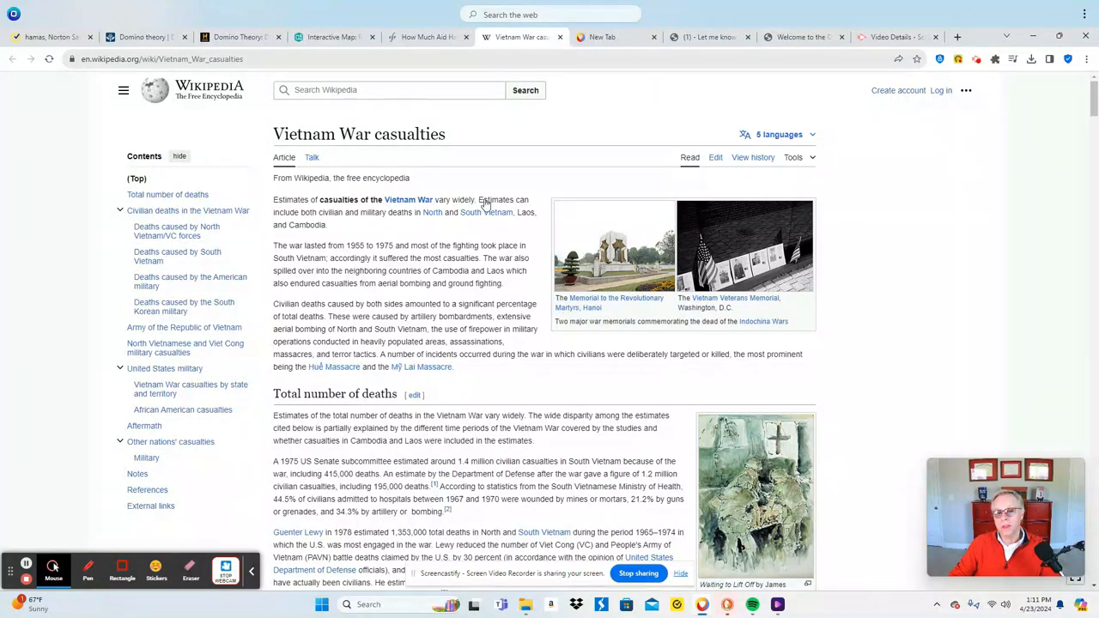
mouse_move(425, 38)
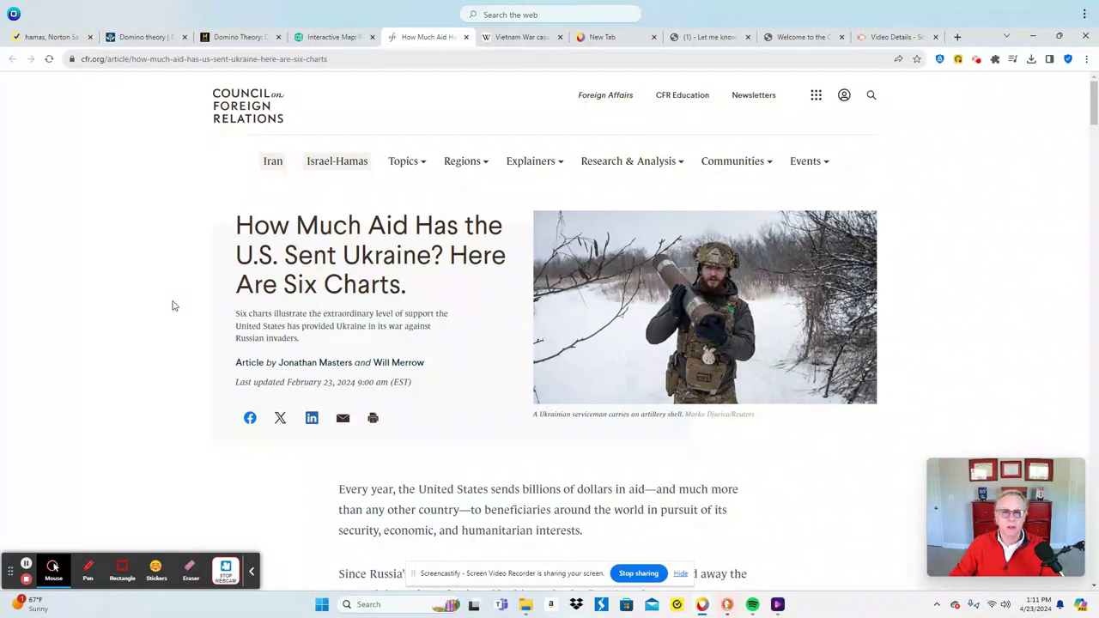
Step: Scroll the CFR article to its 'Just How Much Aid Has the U.S. Sent to Ukraine?' chart
scroll("down", 3)
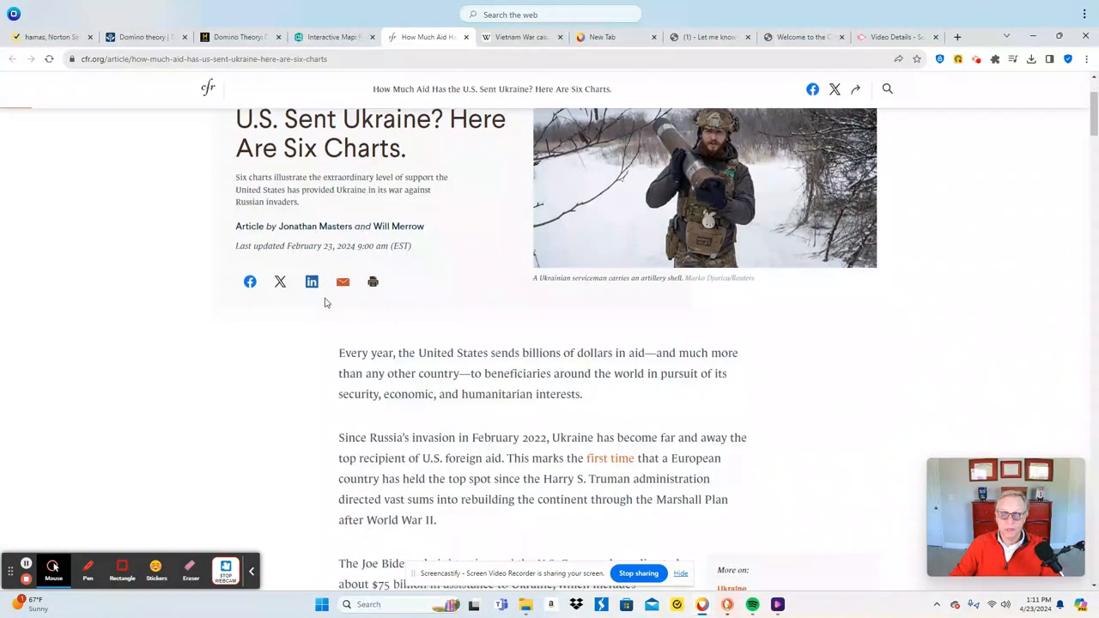
scroll("down", 3)
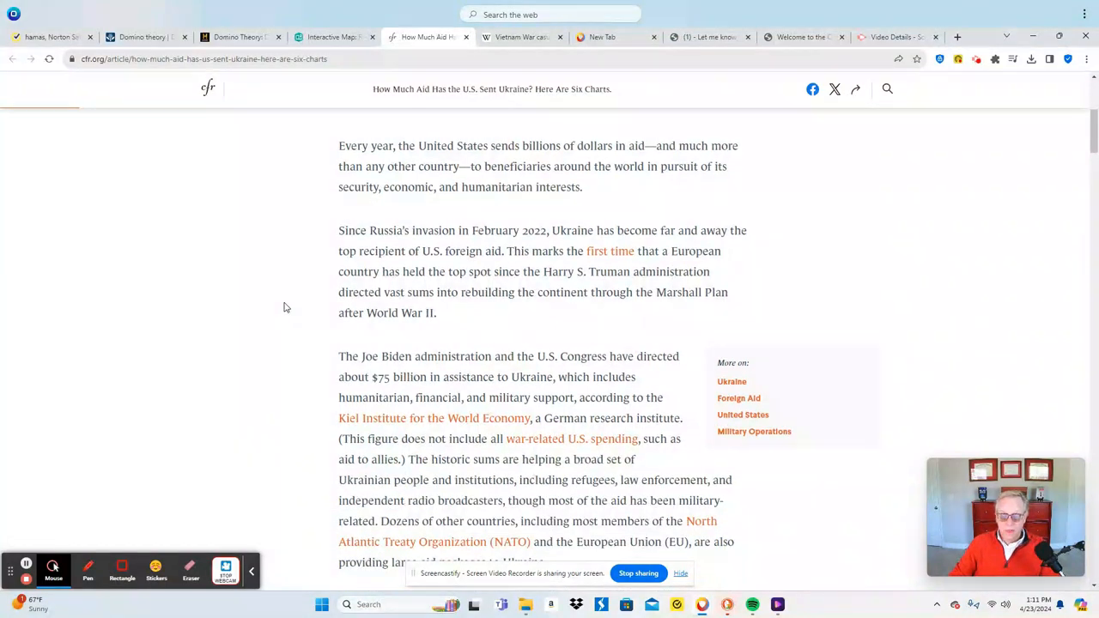
scroll("up", 3)
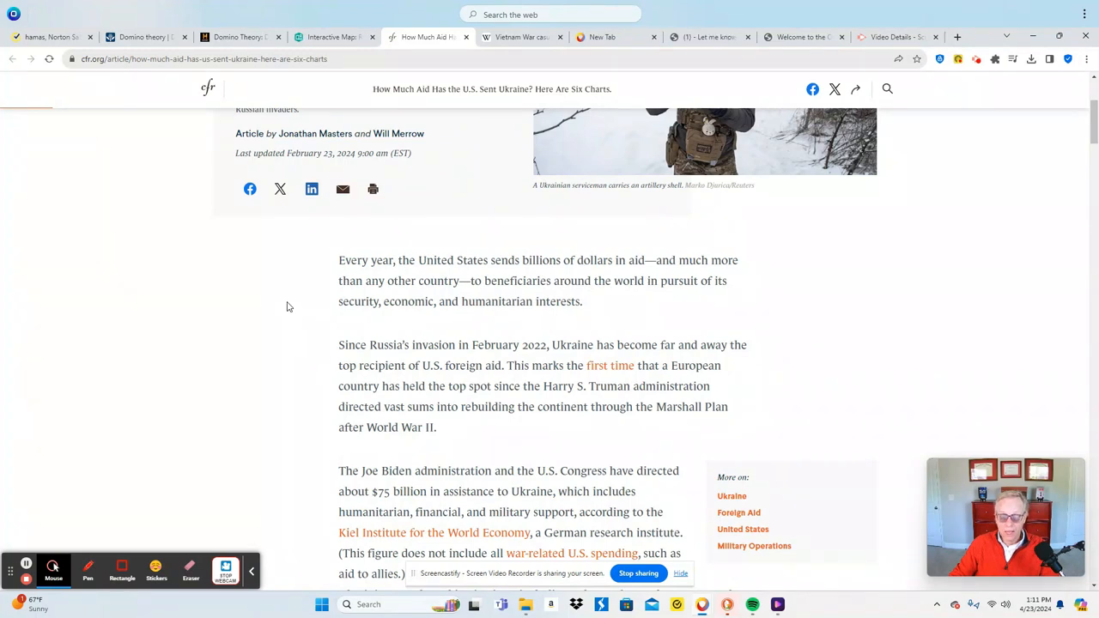
scroll("down", 3)
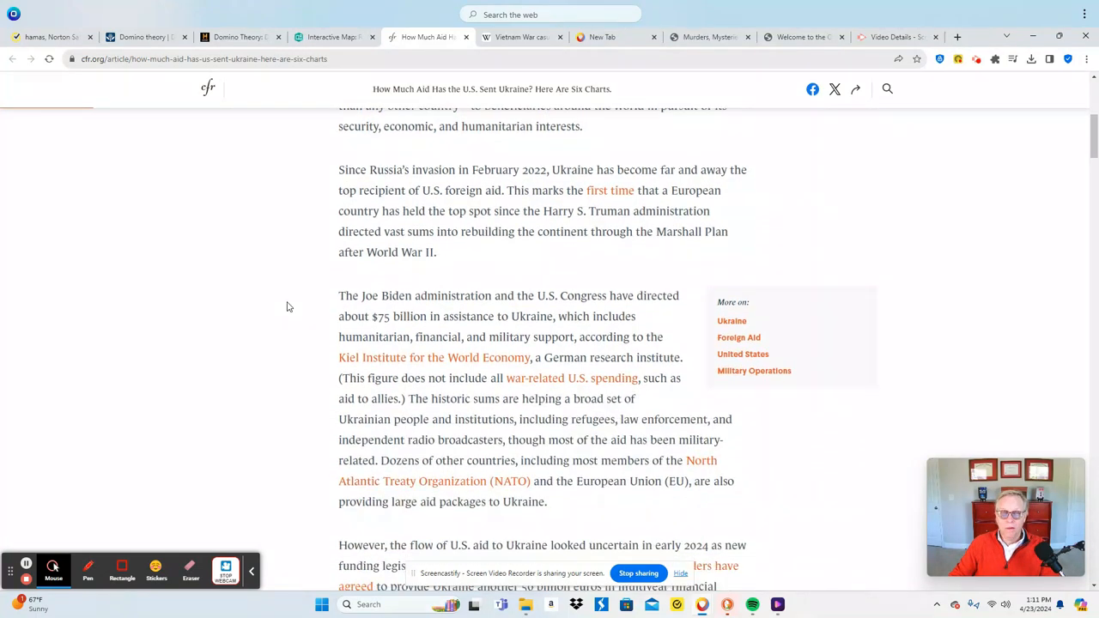
scroll("down", 3)
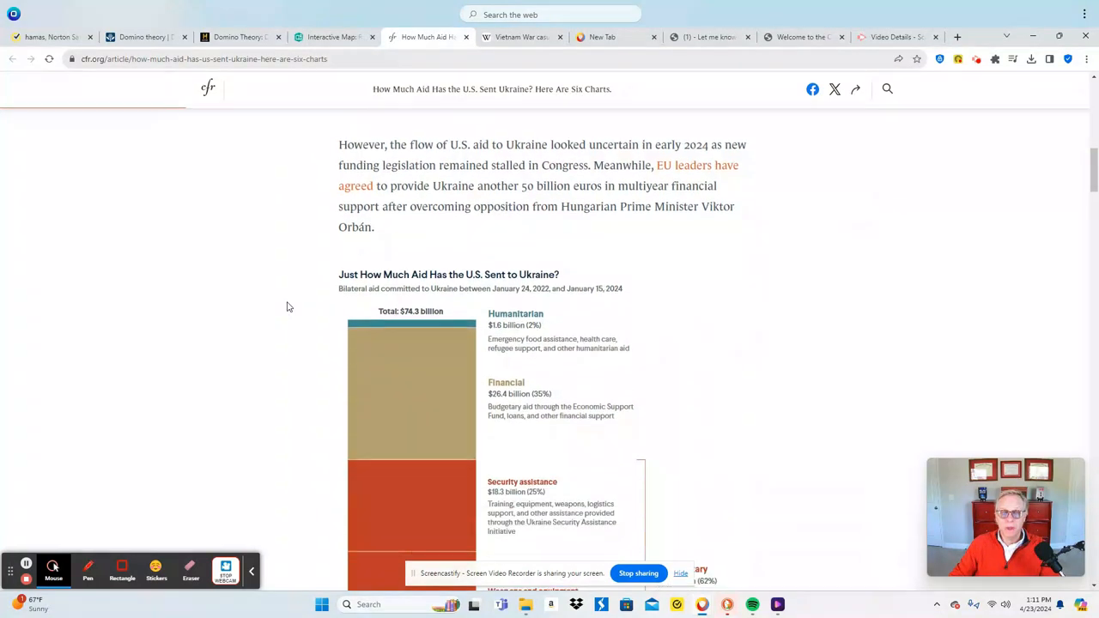
Step: Scroll down to the 'How Ukraine Is Tapping the U.S. Arsenal' lists of tanks, drones and radar
scroll("down", 3)
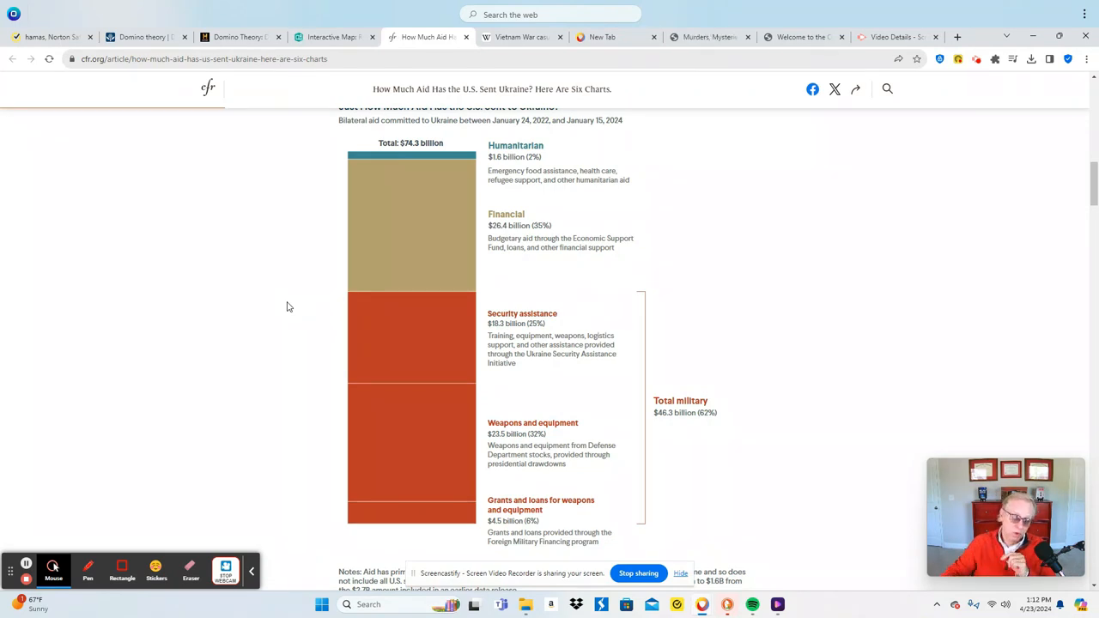
mouse_move(266, 287)
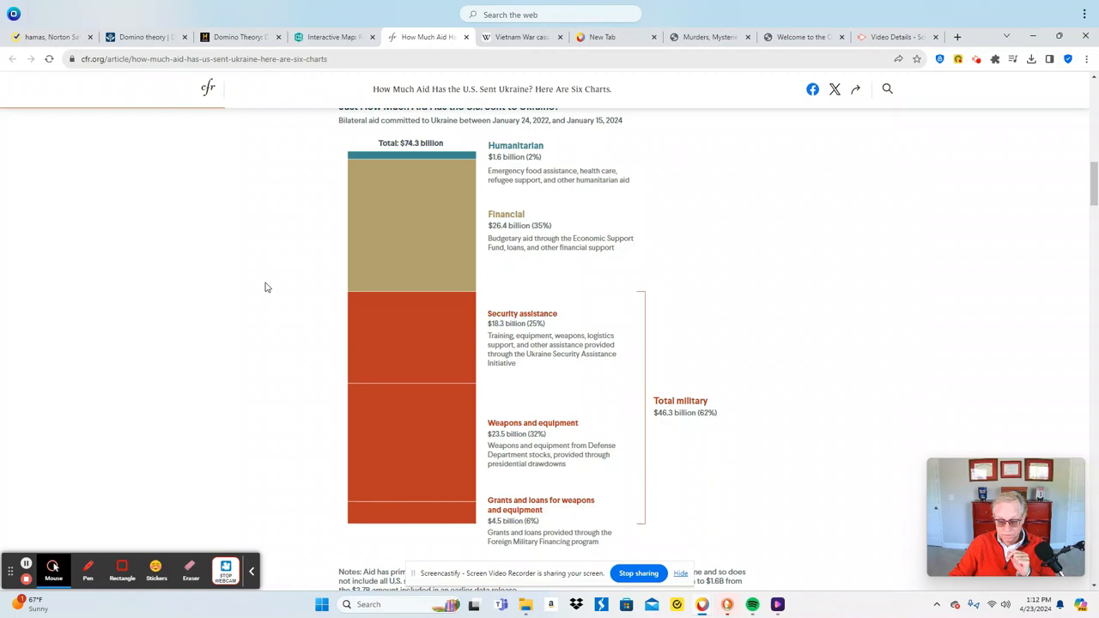
scroll("down", 3)
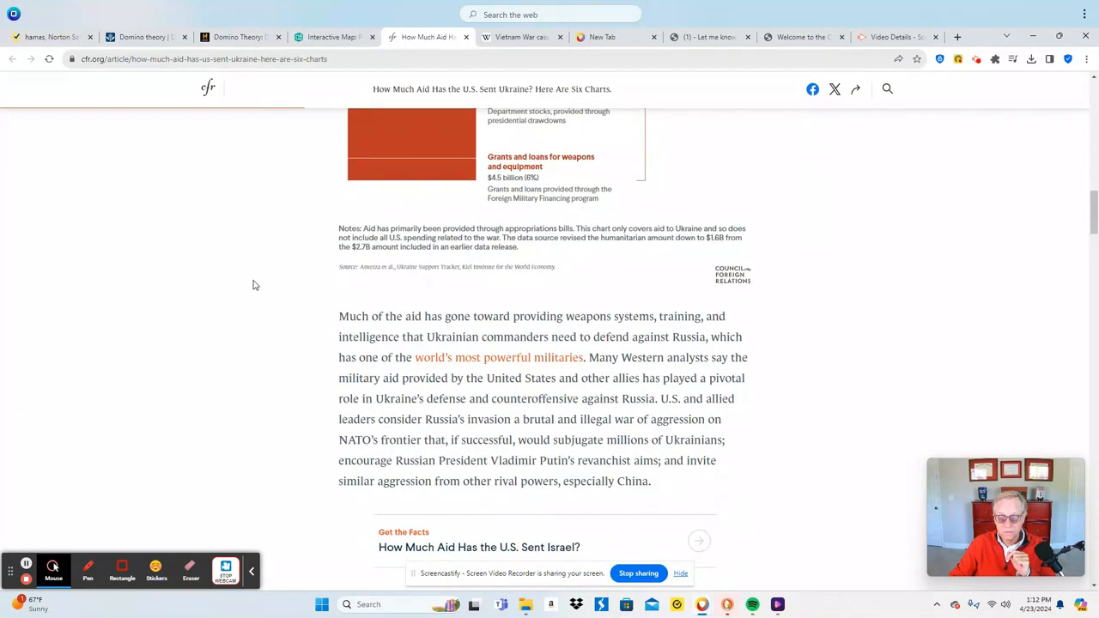
scroll("down", 3)
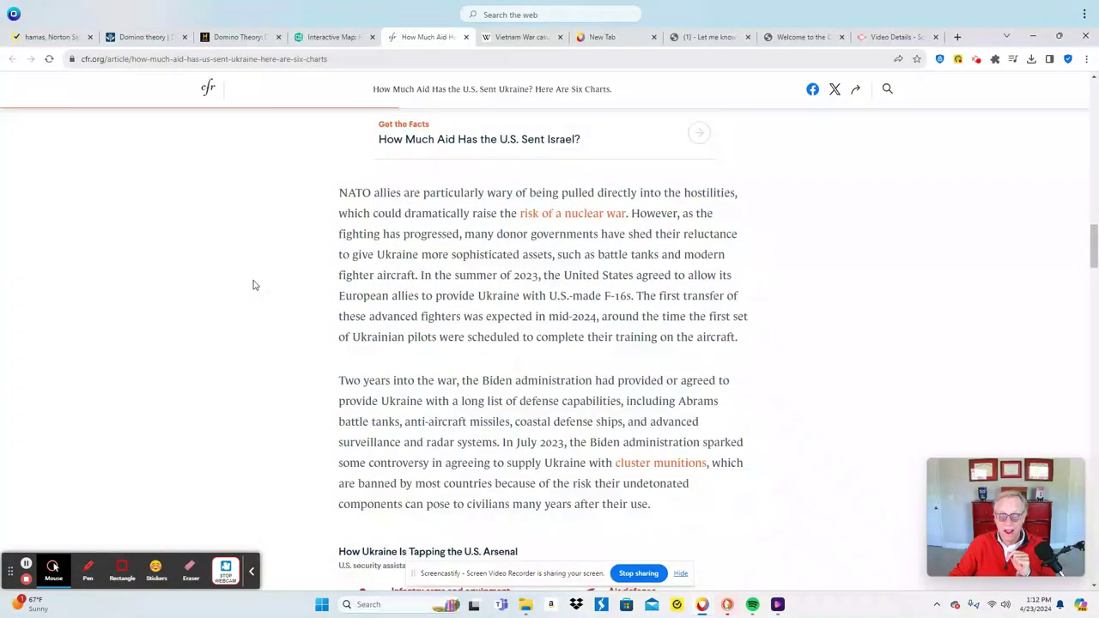
scroll("down", 3)
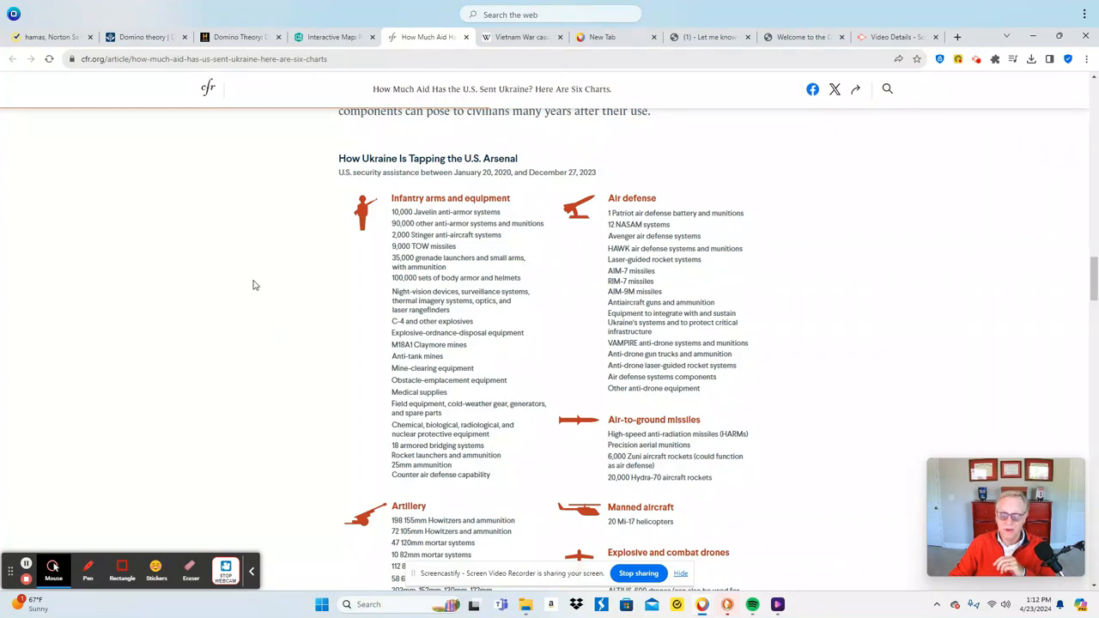
scroll("down", 3)
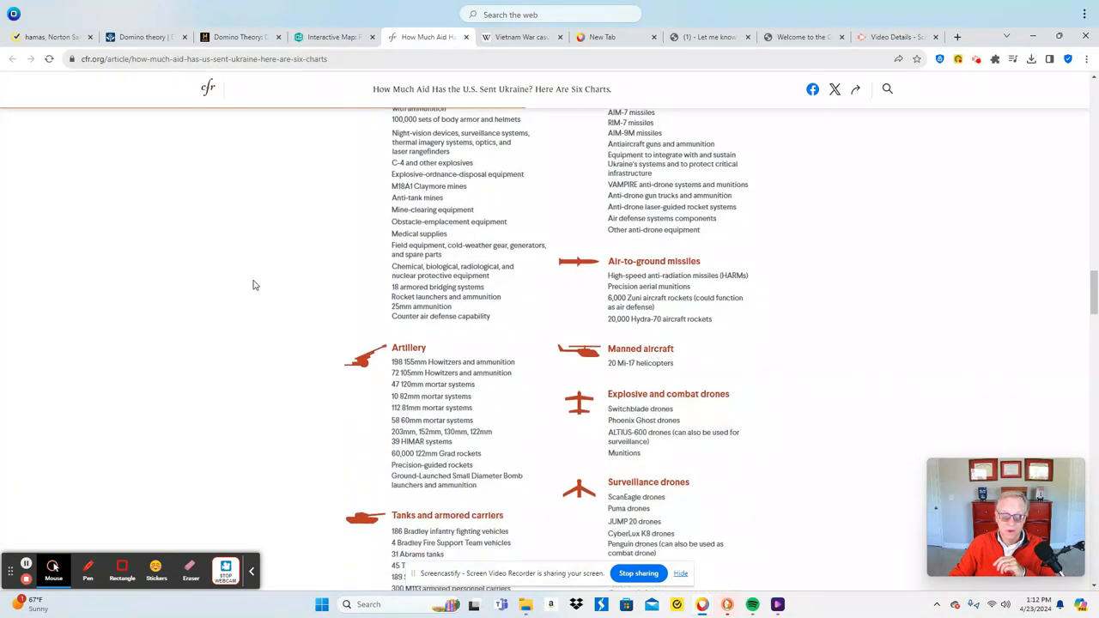
scroll("down", 3)
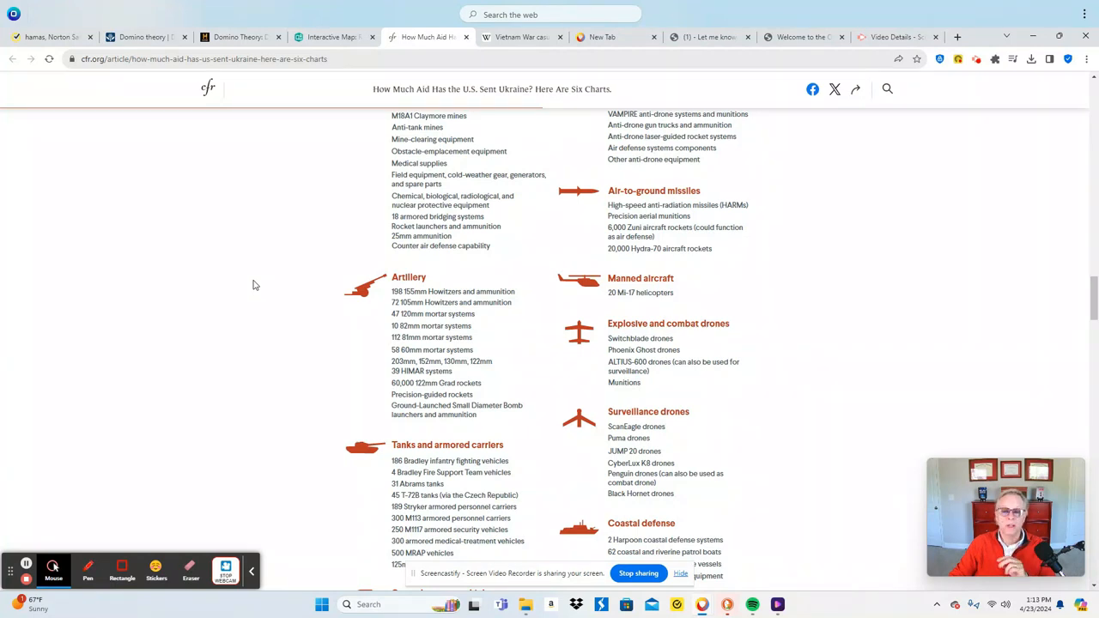
scroll("up", 3)
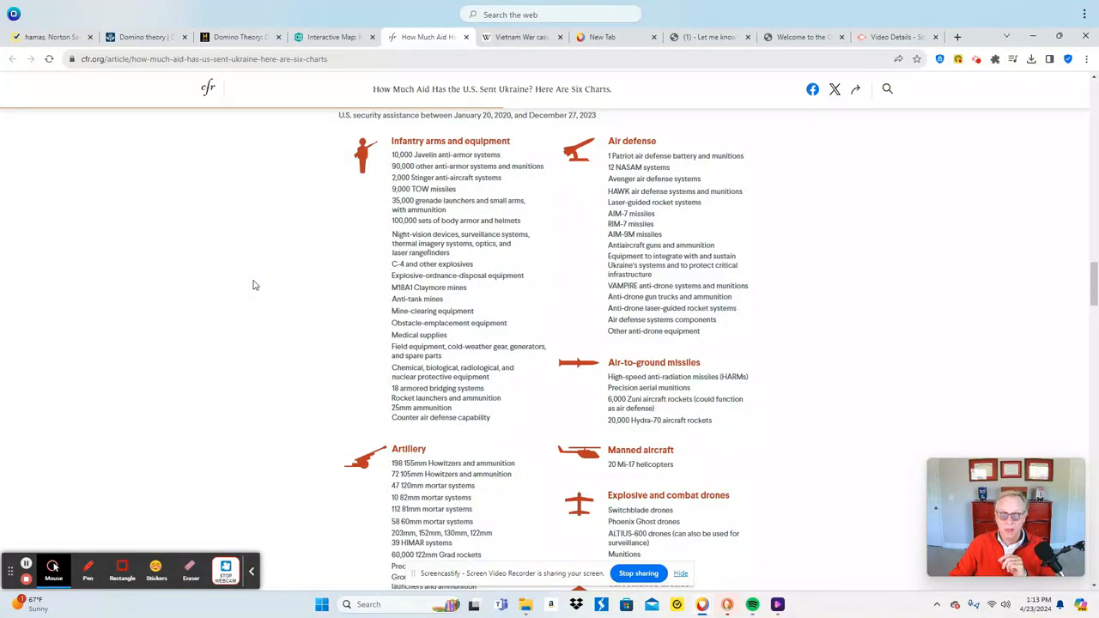
scroll("down", 3)
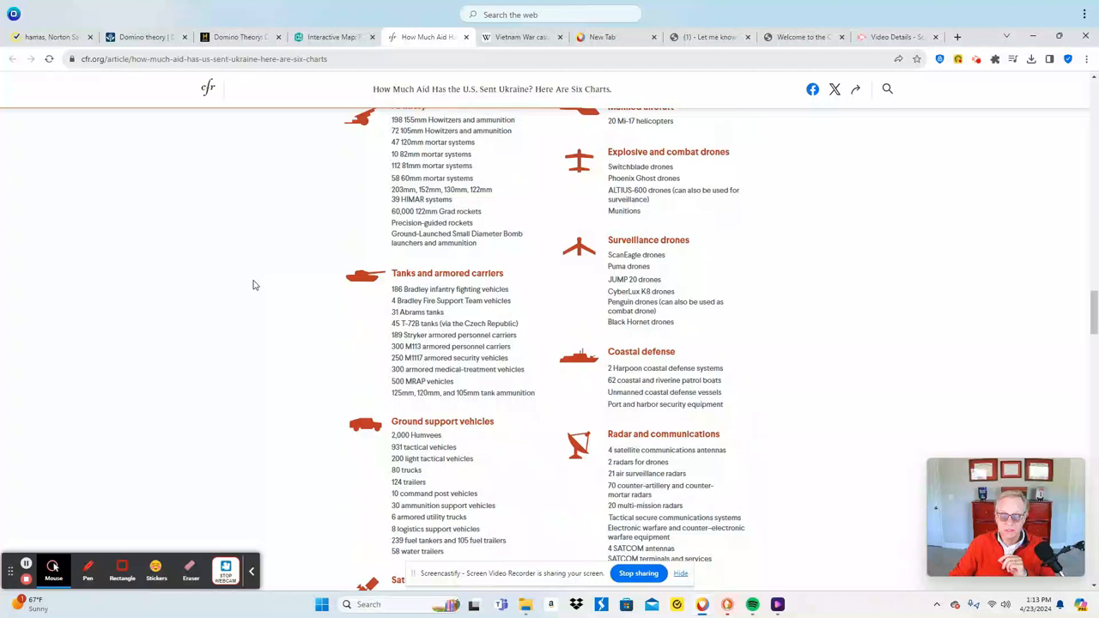
scroll("down", 3)
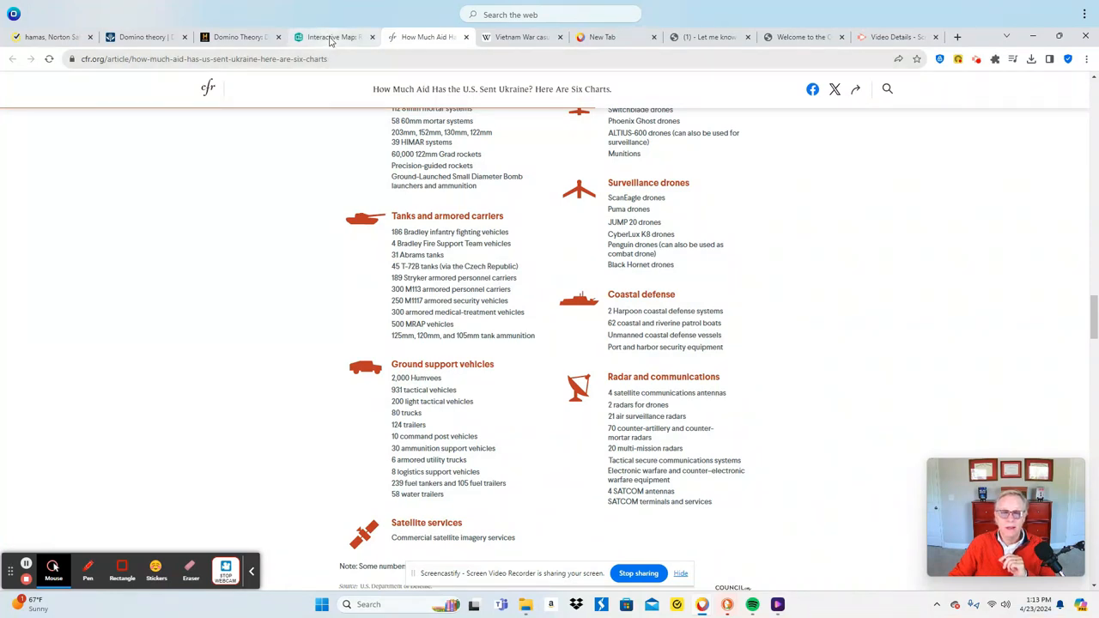
Step: View the ArcGIS StoryMaps invasion map, then return to the Murders, Mysteries and Conspiracies homepage
left_click(333, 36)
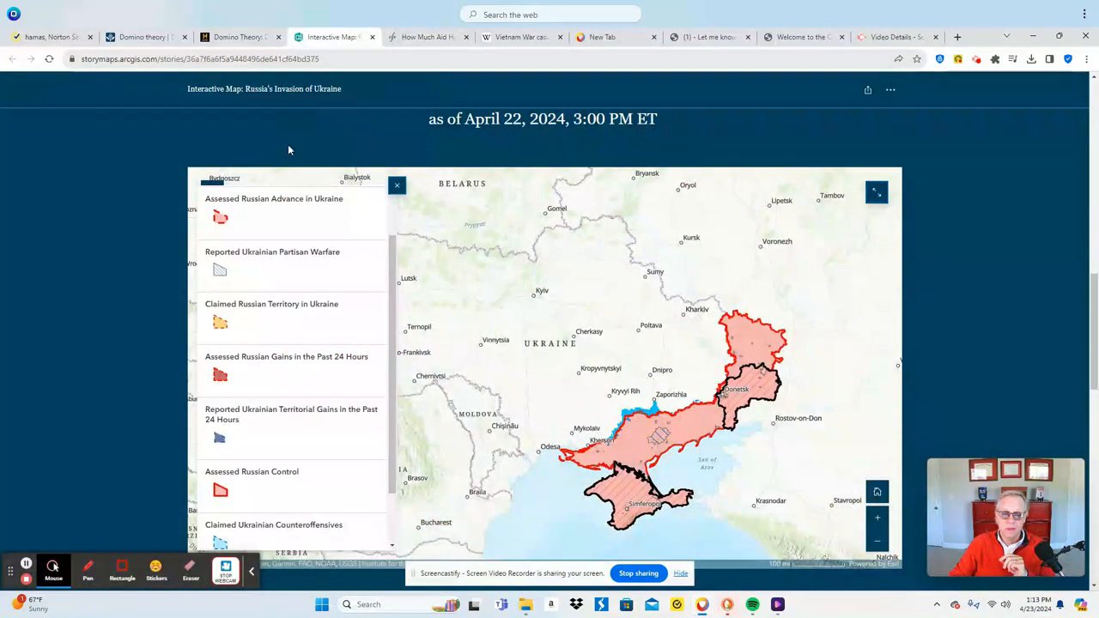
mouse_move(144, 158)
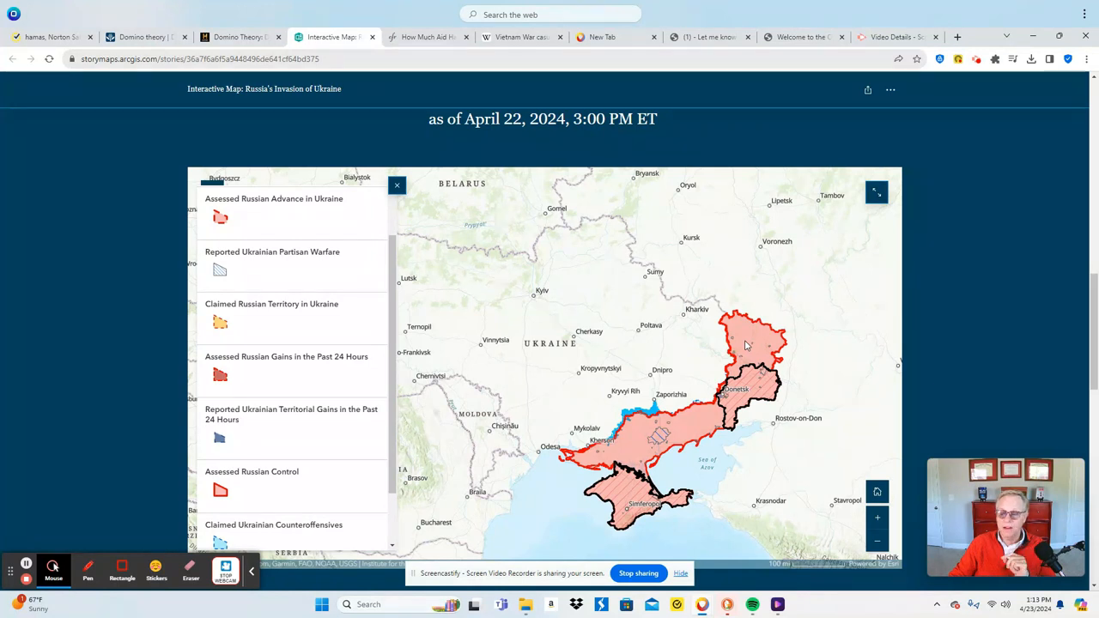
mouse_move(697, 390)
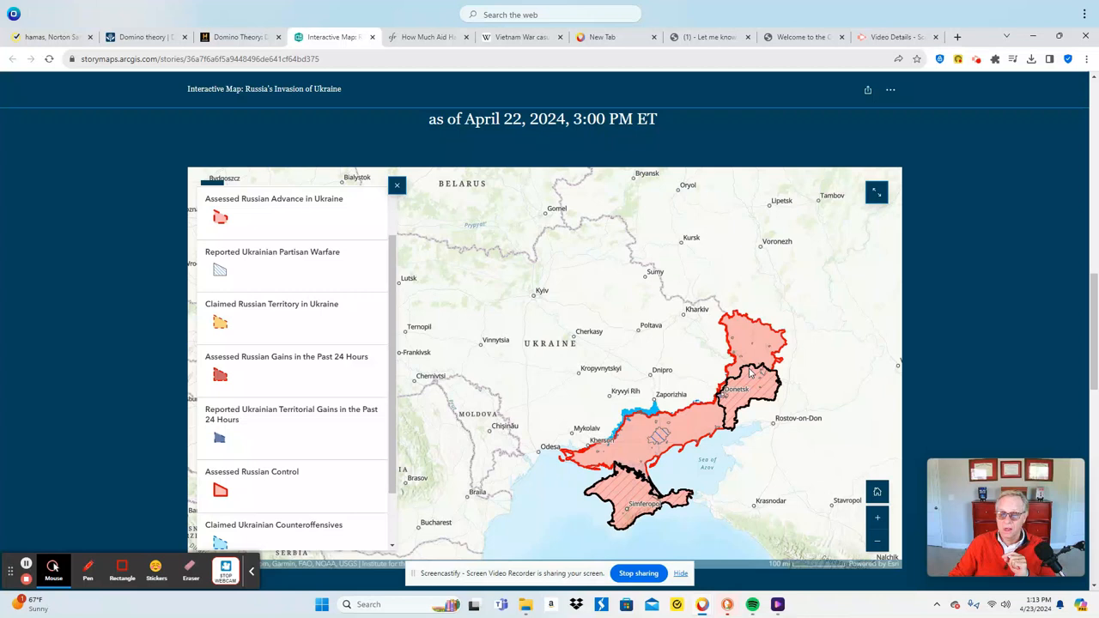
left_click(707, 38)
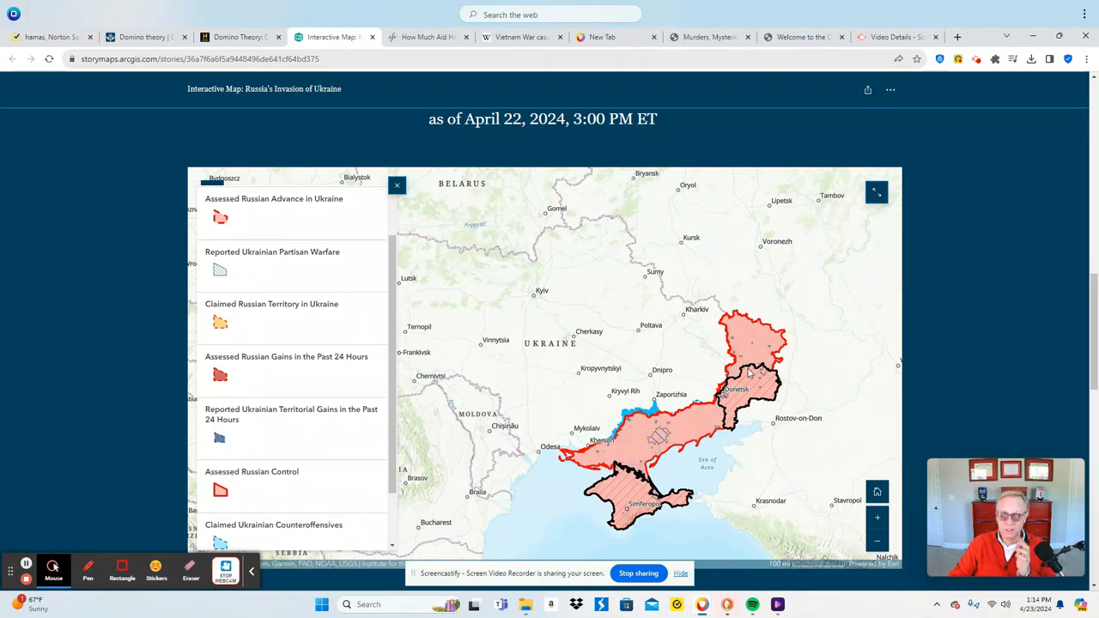
mouse_move(776, 604)
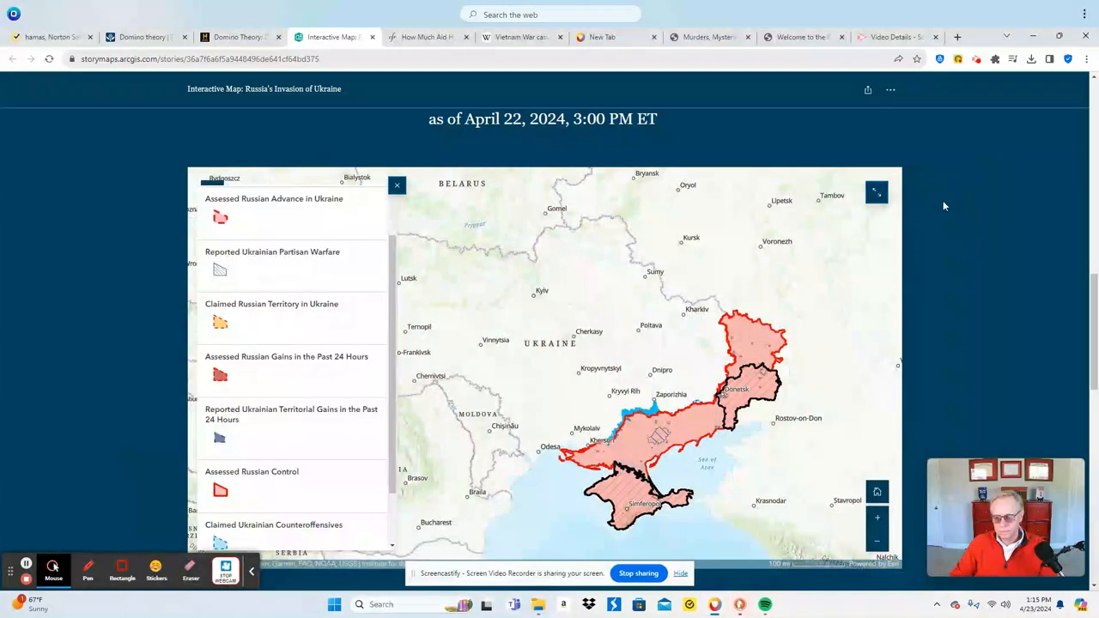
mouse_move(951, 227)
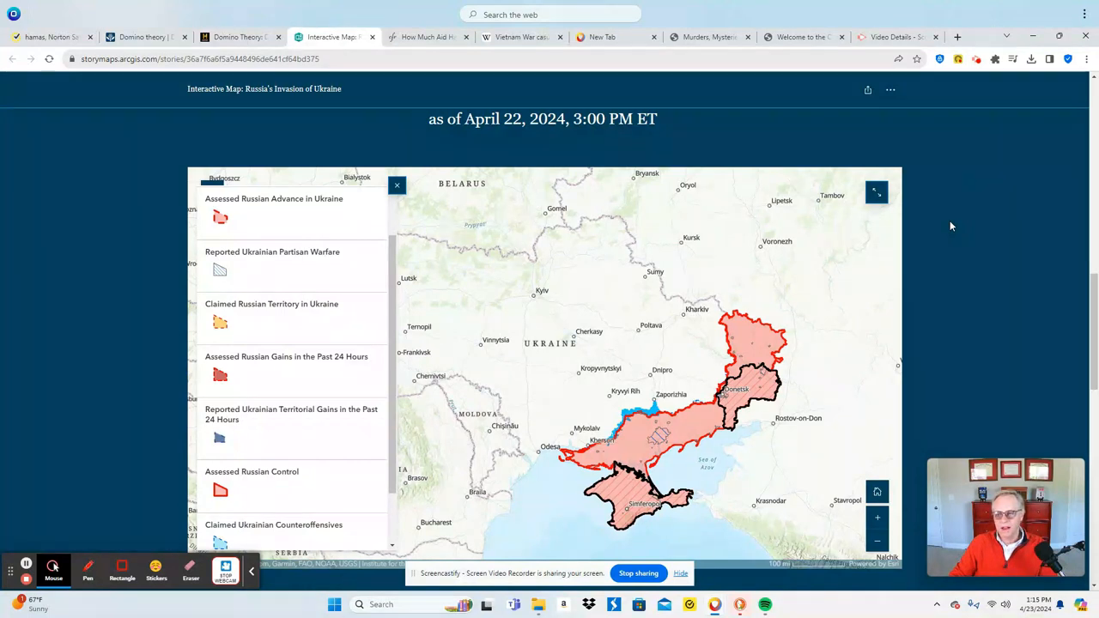
mouse_move(708, 38)
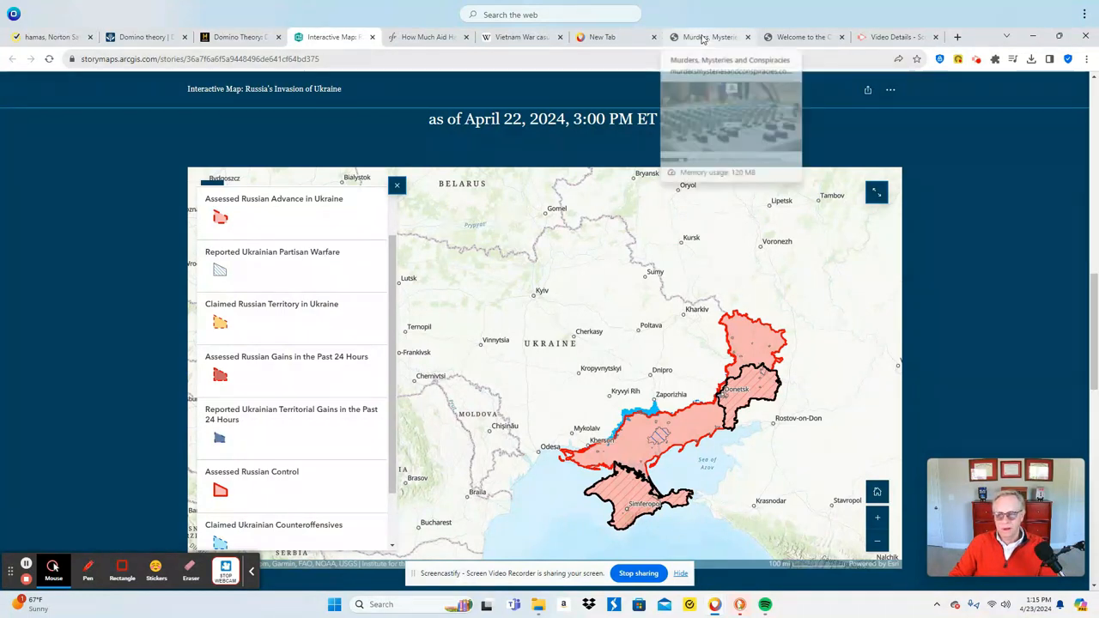
left_click(707, 38)
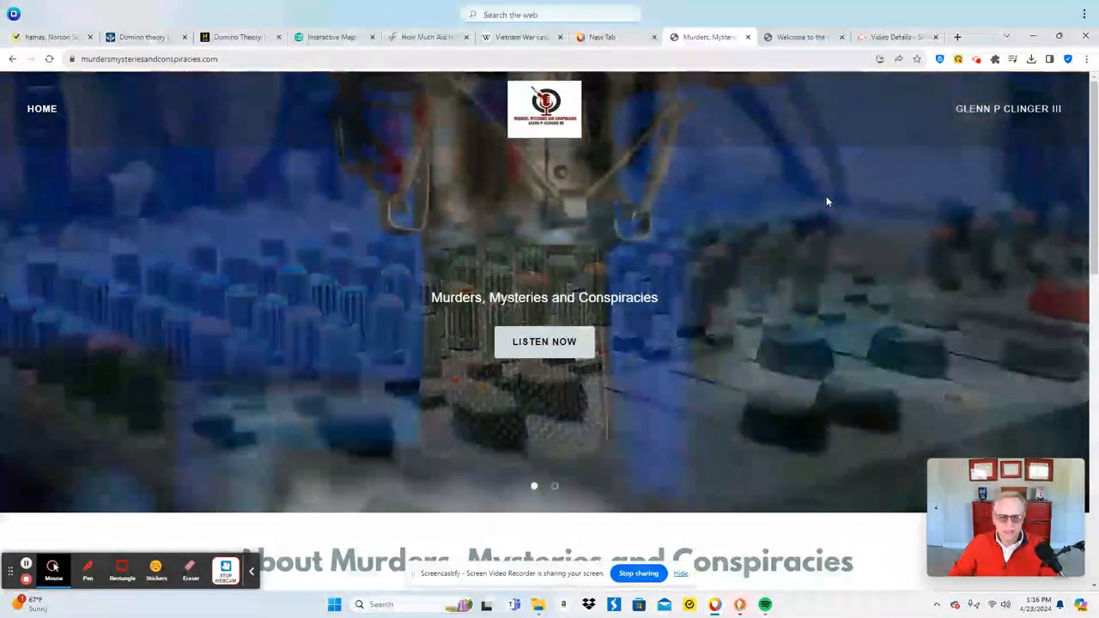